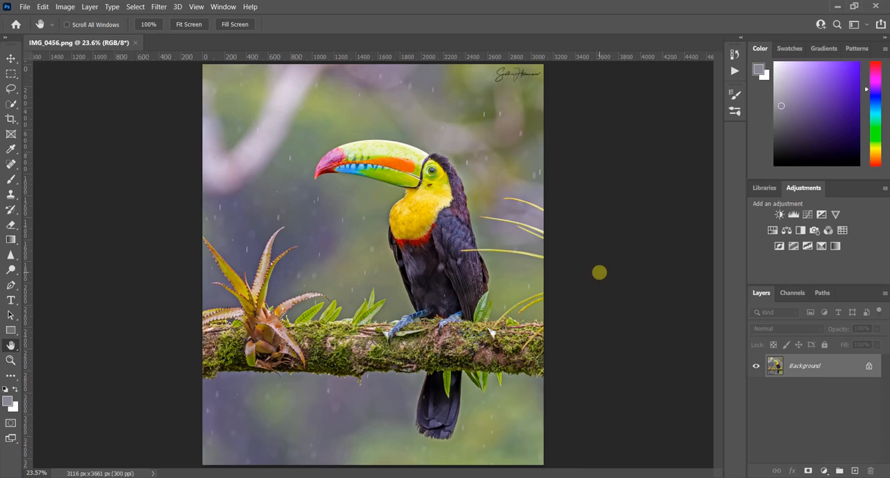
mouse_move(484, 192)
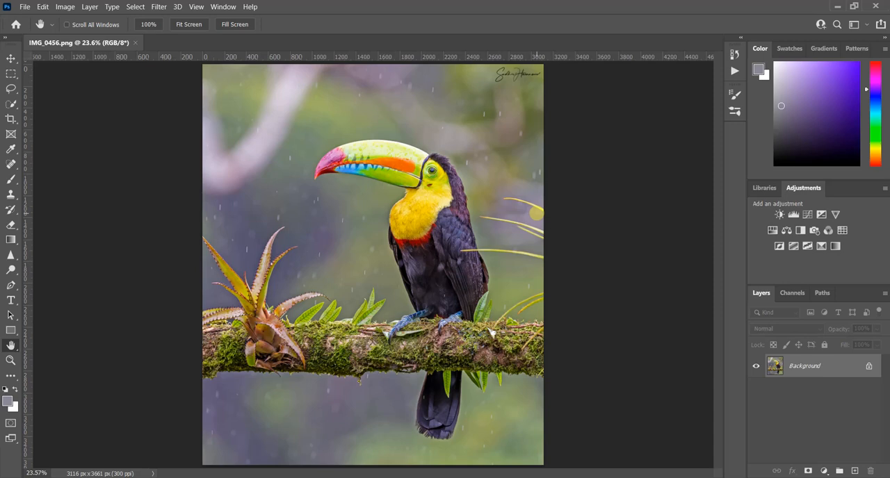
mouse_move(551, 235)
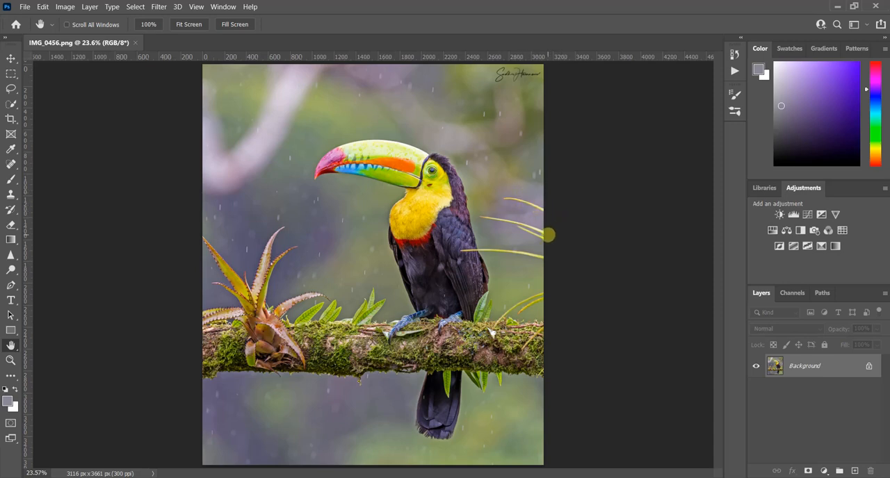
mouse_move(559, 235)
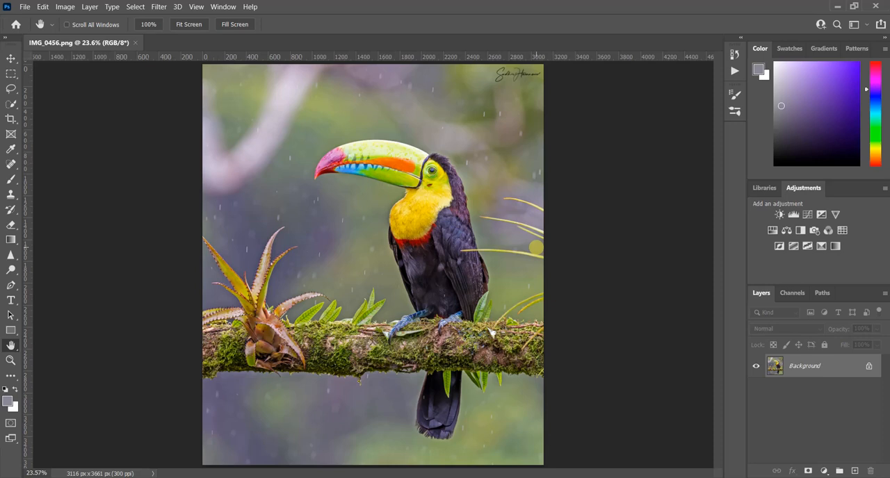
mouse_move(551, 242)
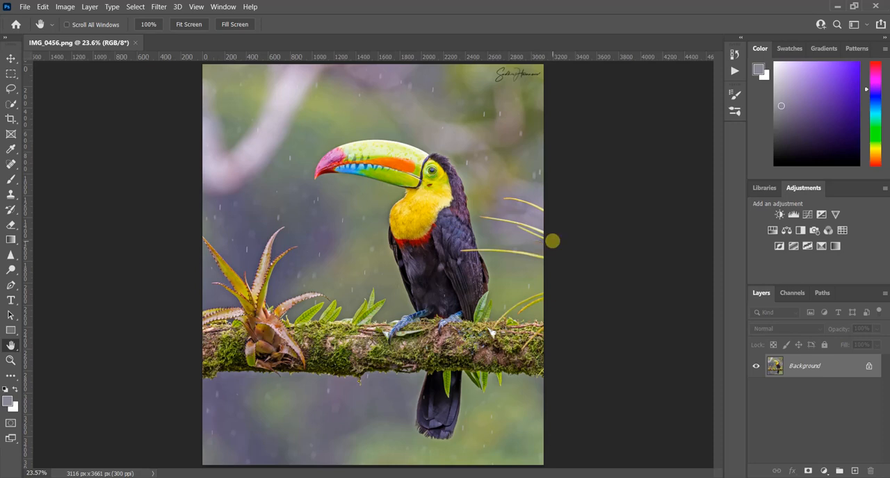
mouse_move(554, 249)
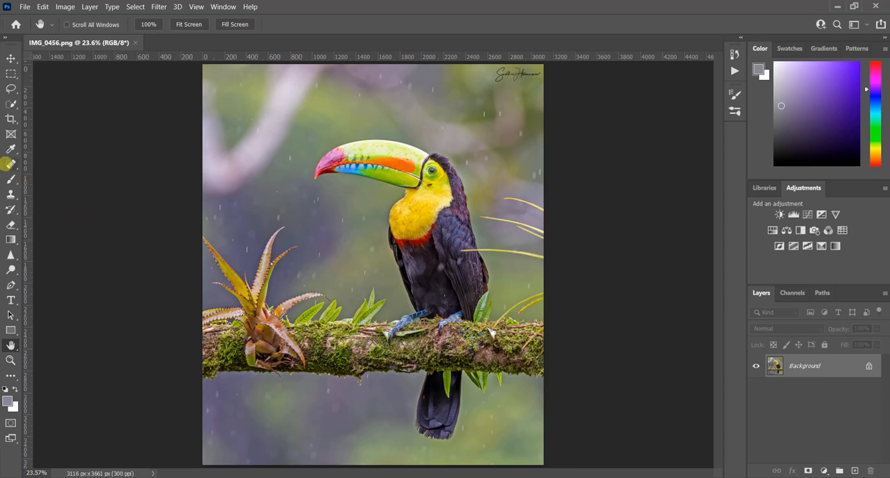
mouse_move(11, 165)
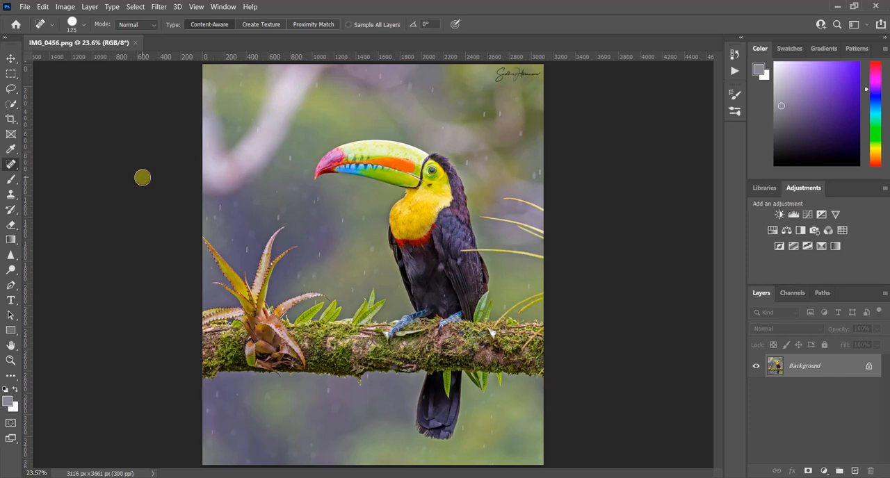
mouse_move(571, 167)
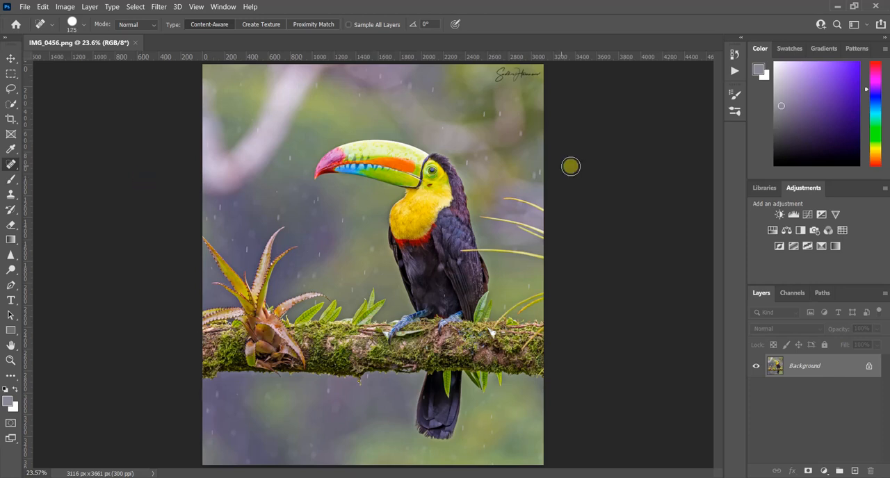
mouse_move(506, 200)
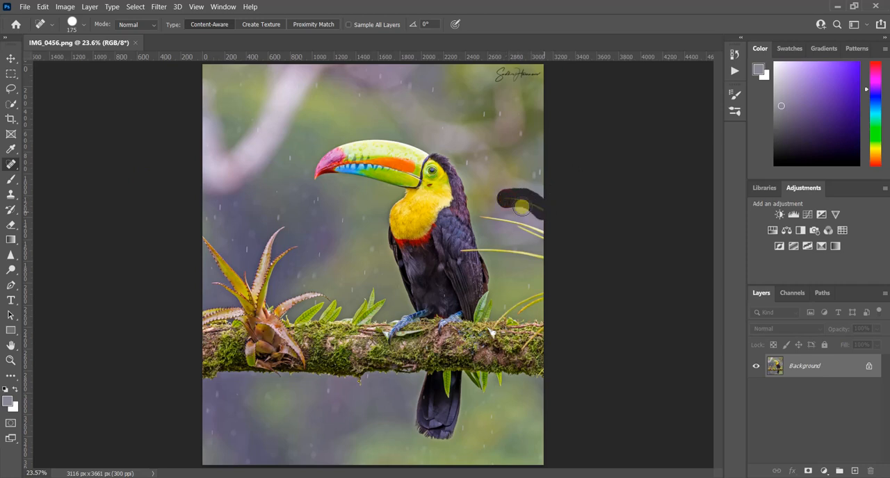
Heal away the upper twig and the wing-level twig to the right of the toucan.
drag(526, 208, 506, 222)
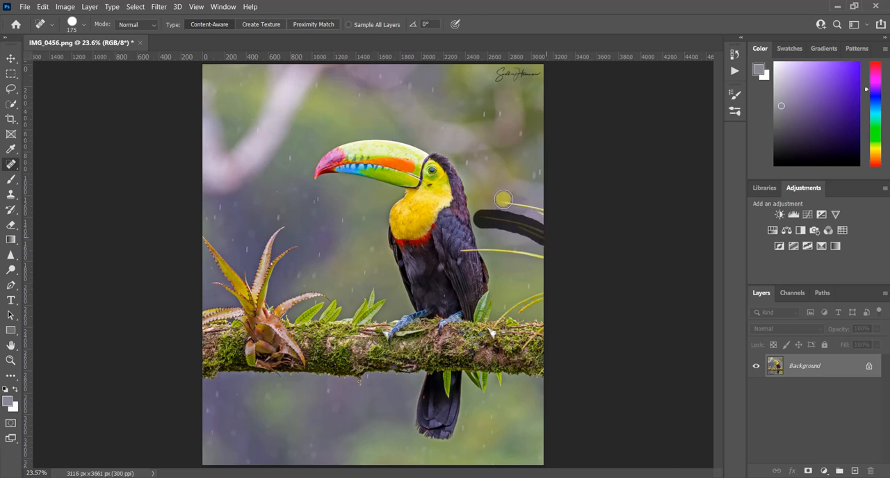
drag(504, 200, 545, 215)
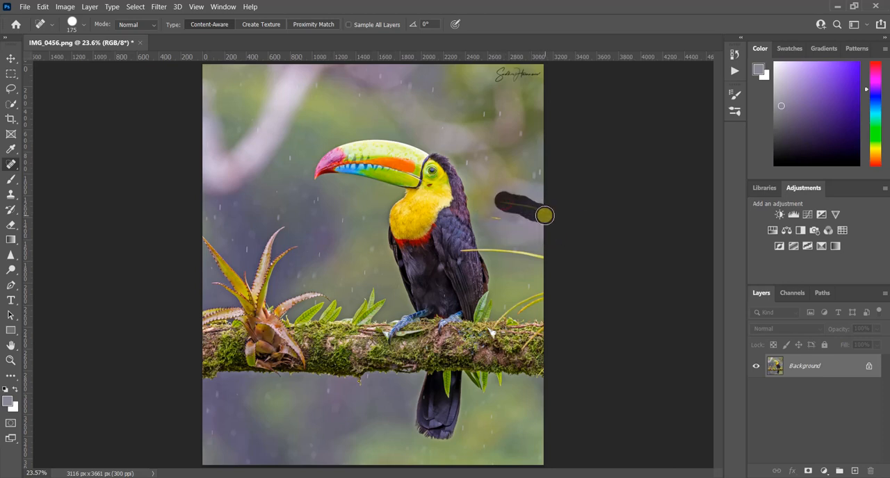
drag(545, 216, 509, 209)
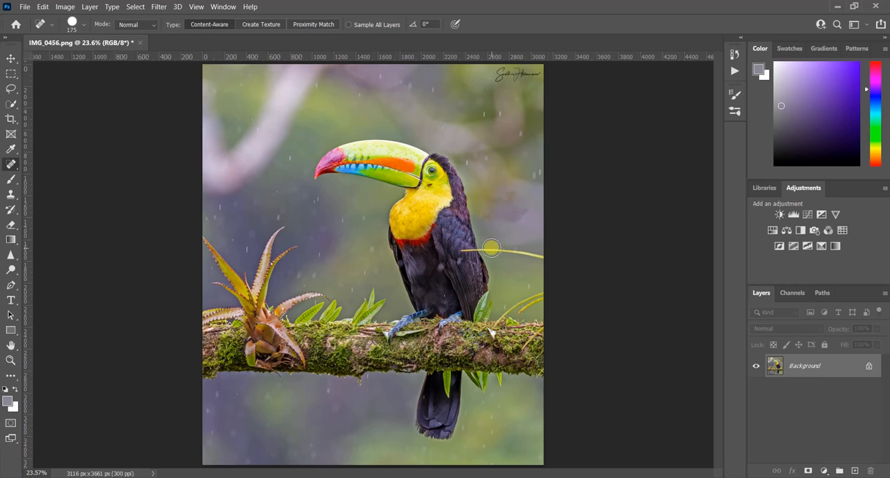
drag(489, 249, 549, 263)
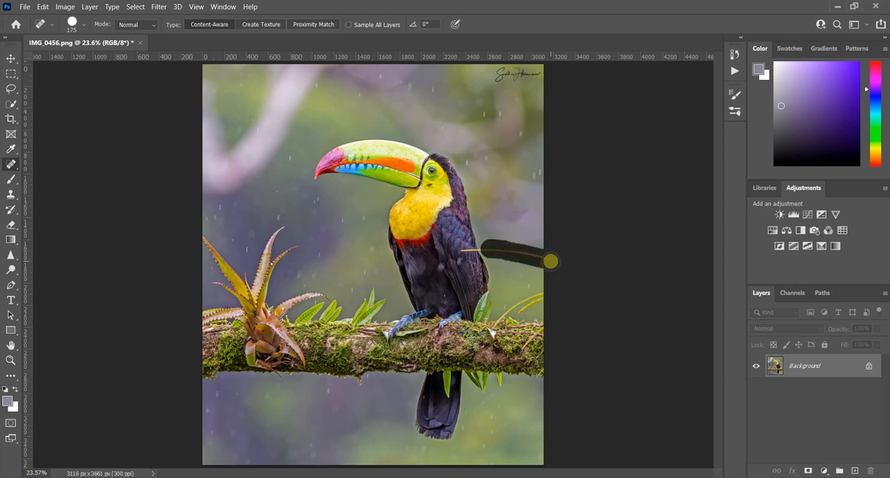
drag(549, 261, 495, 252)
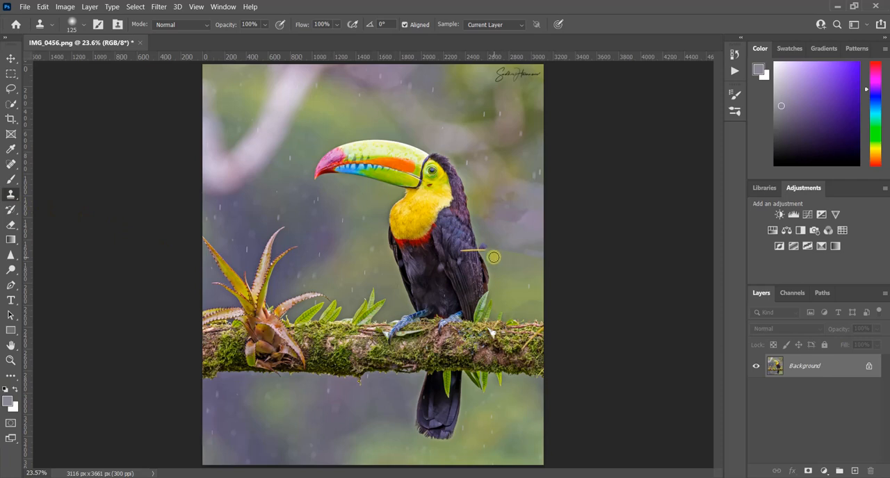
mouse_move(489, 256)
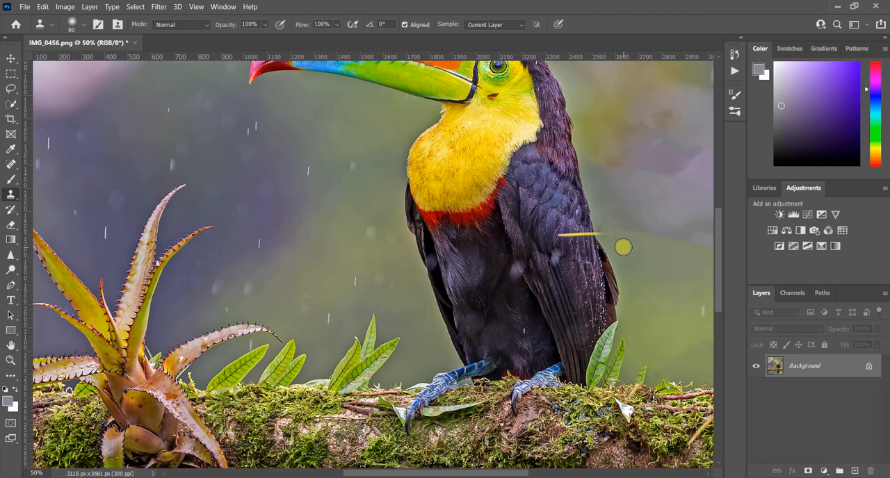
mouse_move(609, 239)
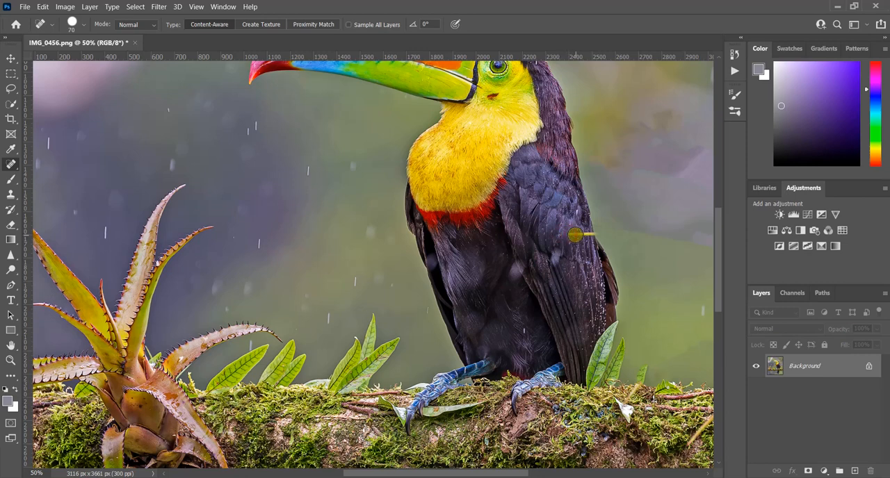
mouse_move(585, 236)
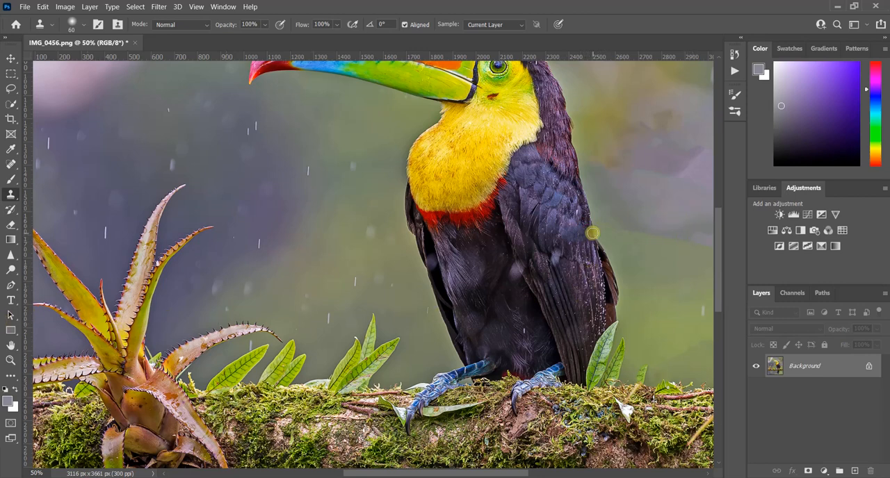
mouse_move(592, 300)
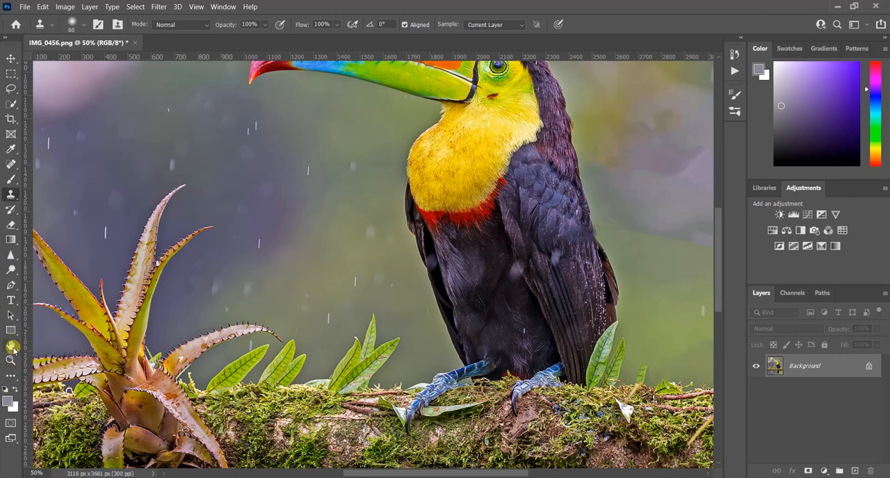
Fit the whole twig-free toucan photo in the window with the Hand tool.
click(11, 345)
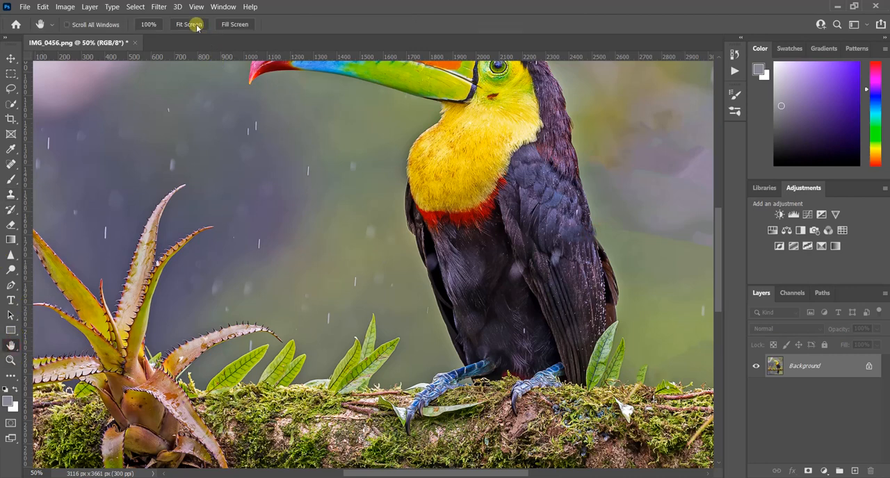
click(189, 25)
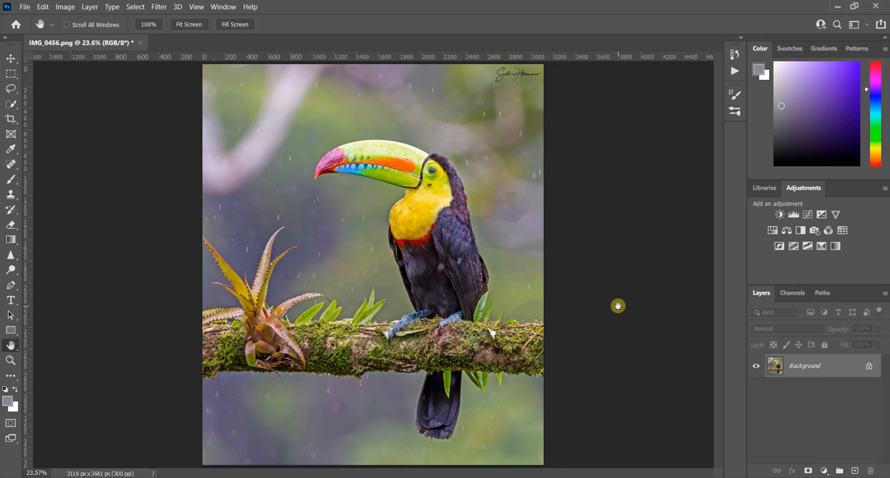
mouse_move(579, 291)
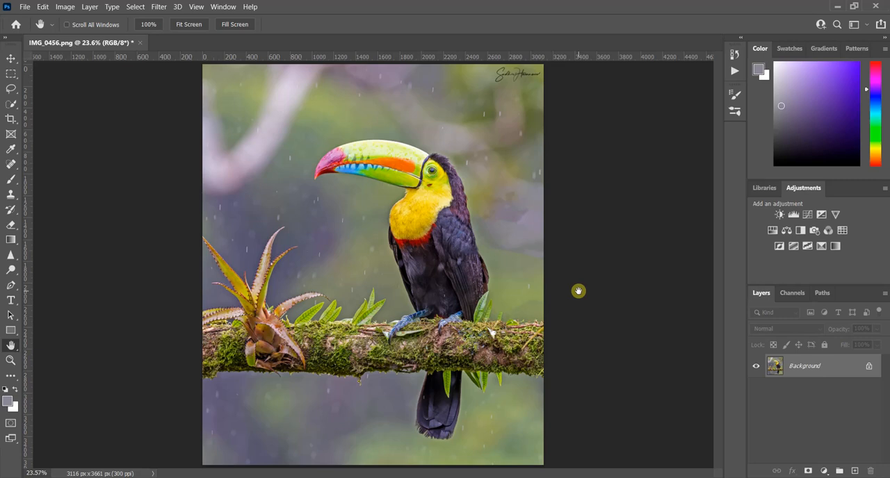
mouse_move(580, 242)
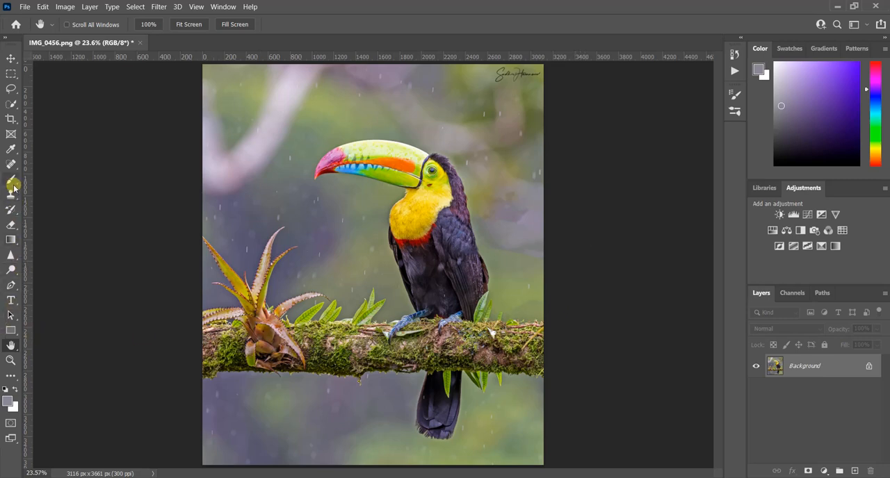
Switch to the Brush and confirm a lavender-grey sampled from the background as paint colour.
click(10, 187)
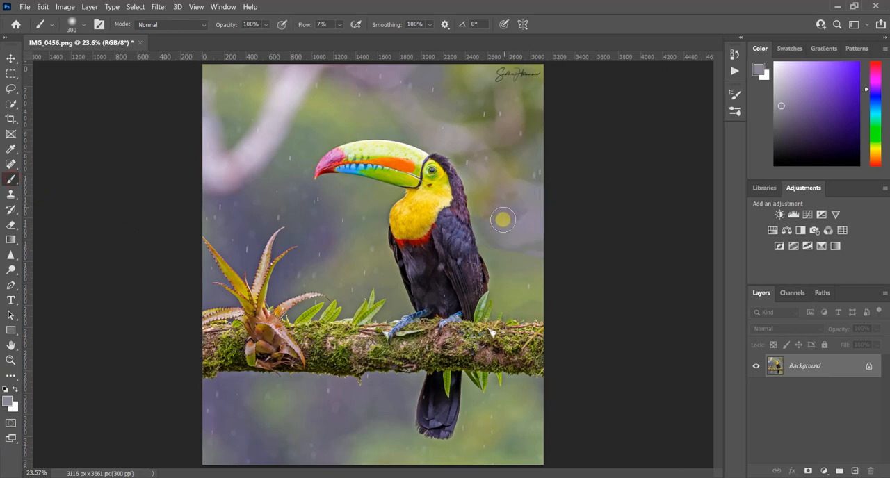
mouse_move(522, 244)
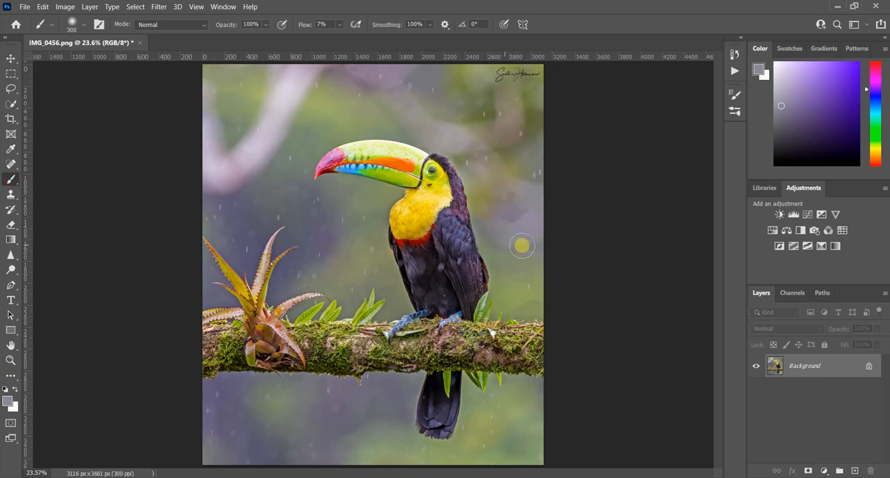
mouse_move(193, 343)
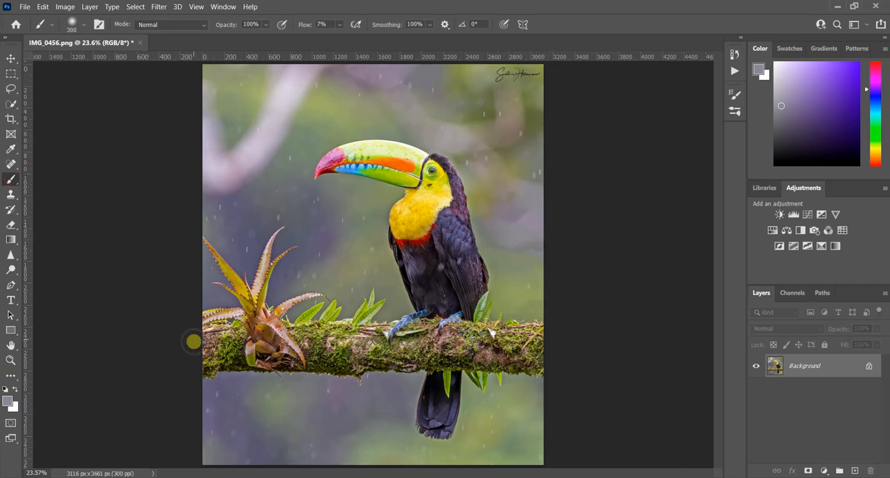
mouse_move(504, 209)
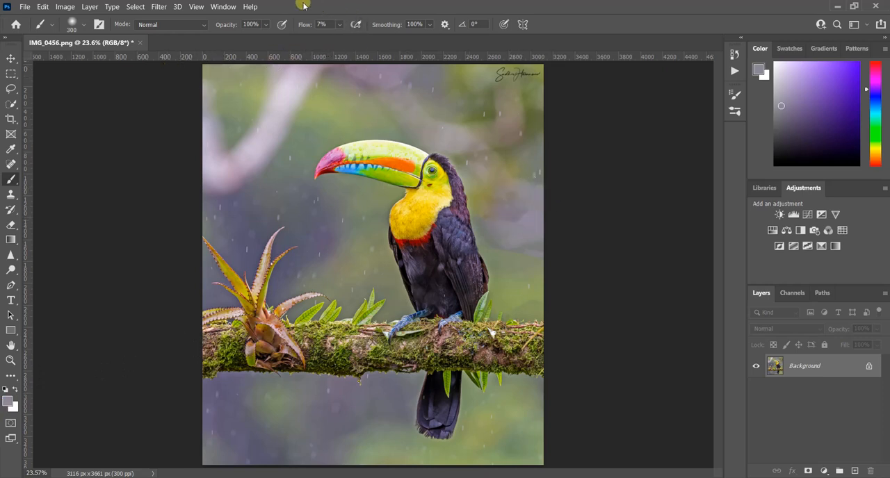
mouse_move(345, 41)
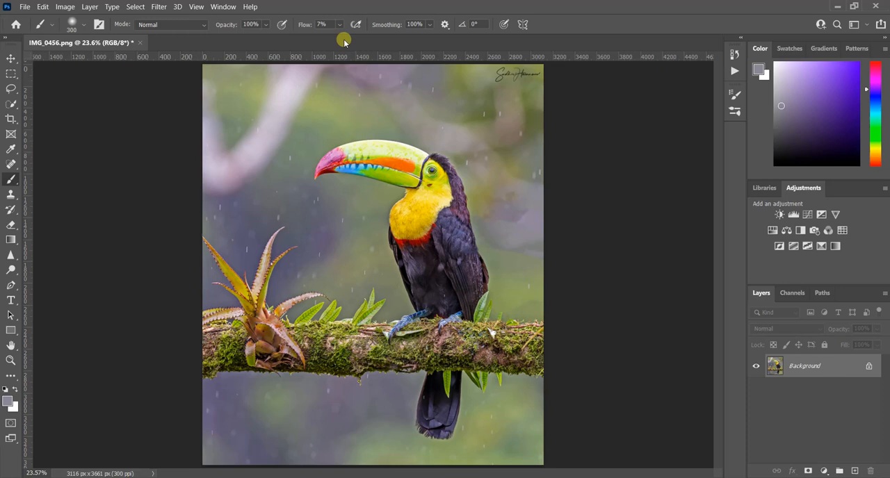
mouse_move(132, 178)
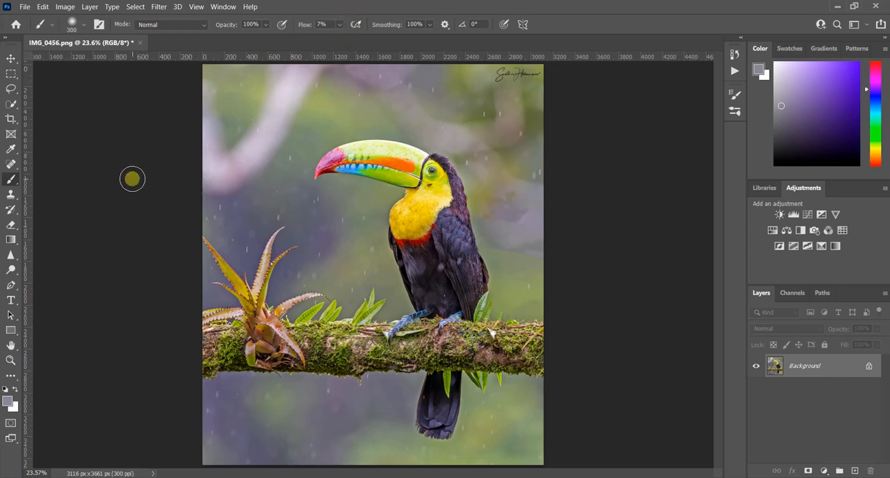
mouse_move(186, 384)
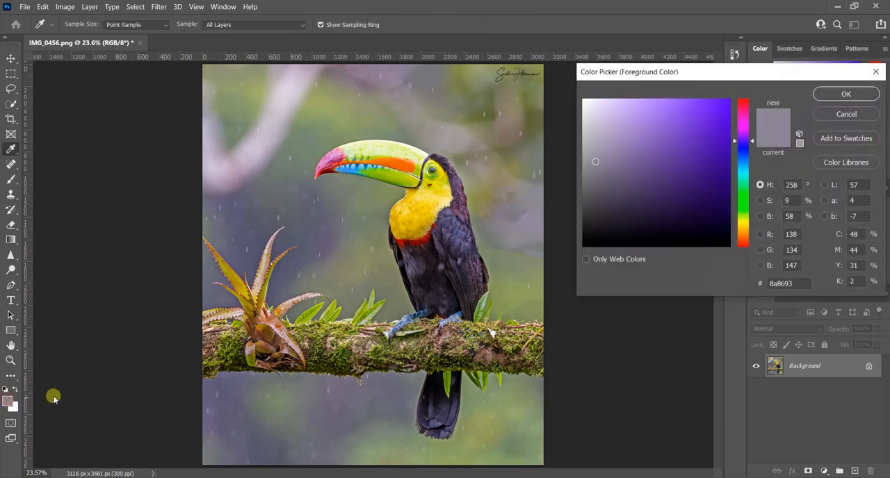
mouse_move(526, 225)
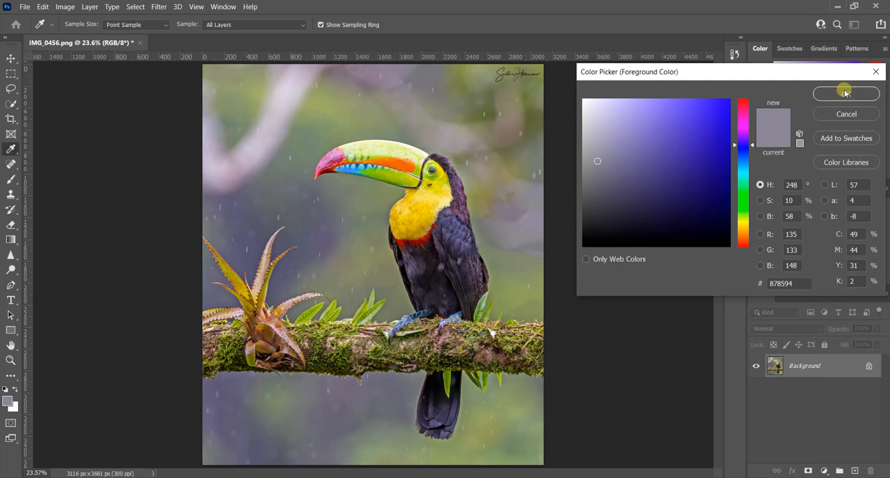
click(846, 93)
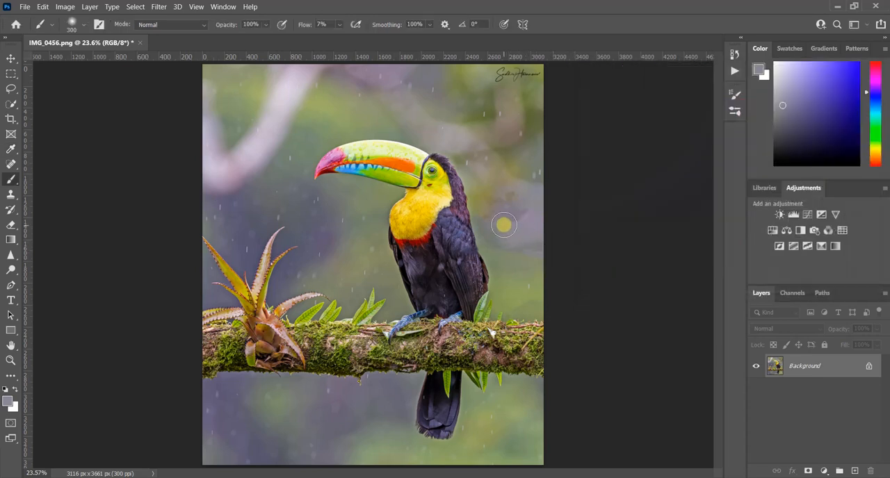
mouse_move(520, 200)
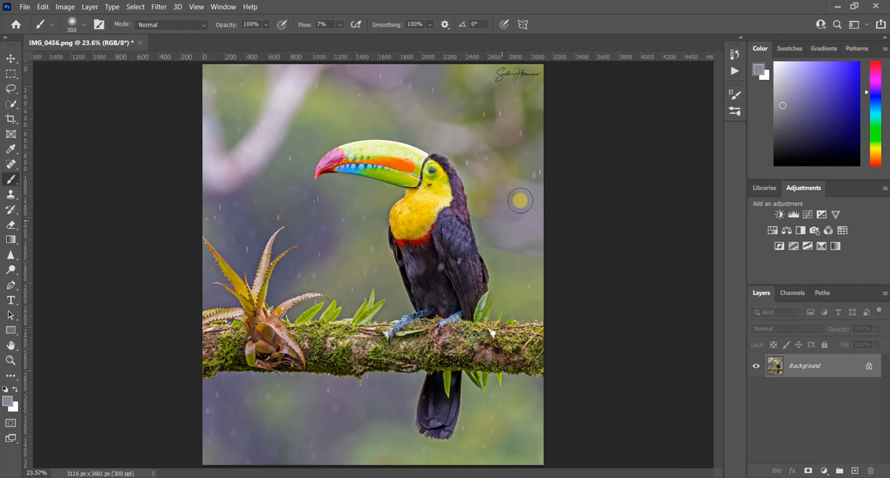
mouse_move(500, 215)
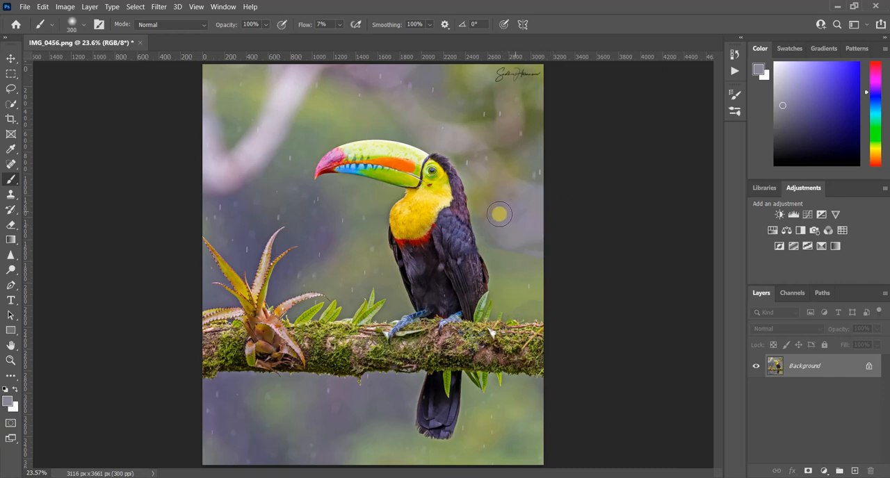
mouse_move(569, 212)
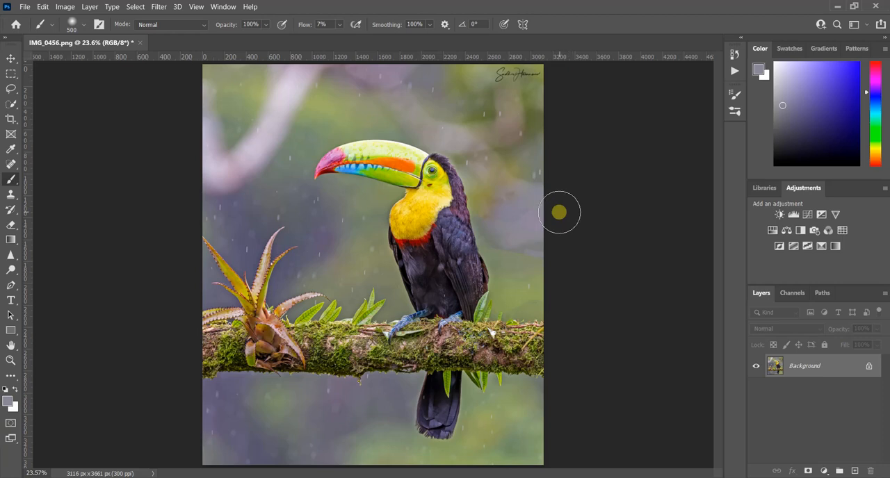
mouse_move(514, 229)
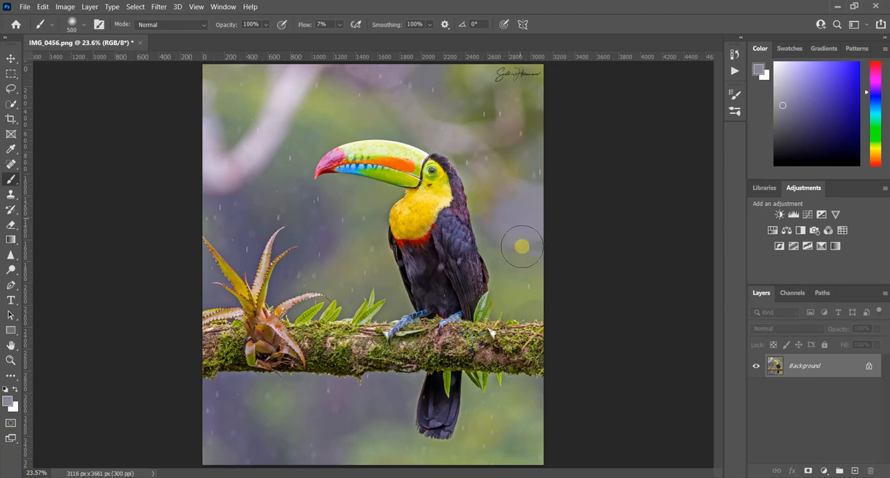
mouse_move(498, 197)
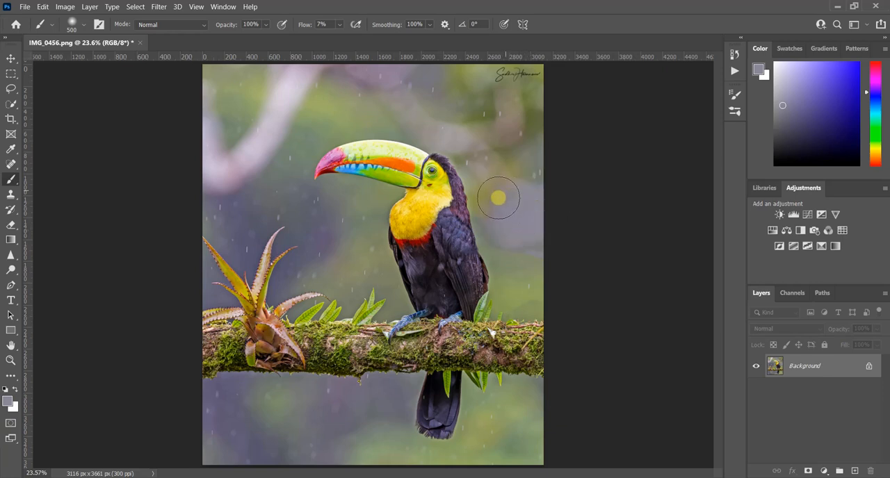
mouse_move(503, 233)
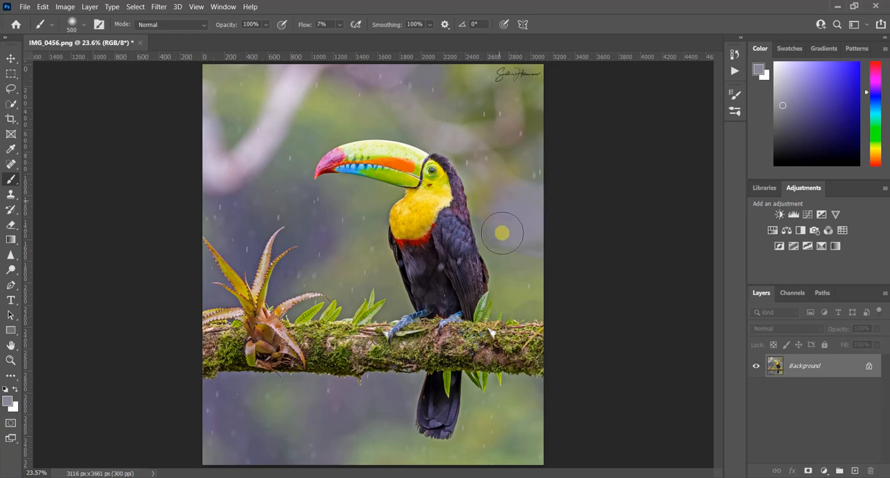
mouse_move(525, 255)
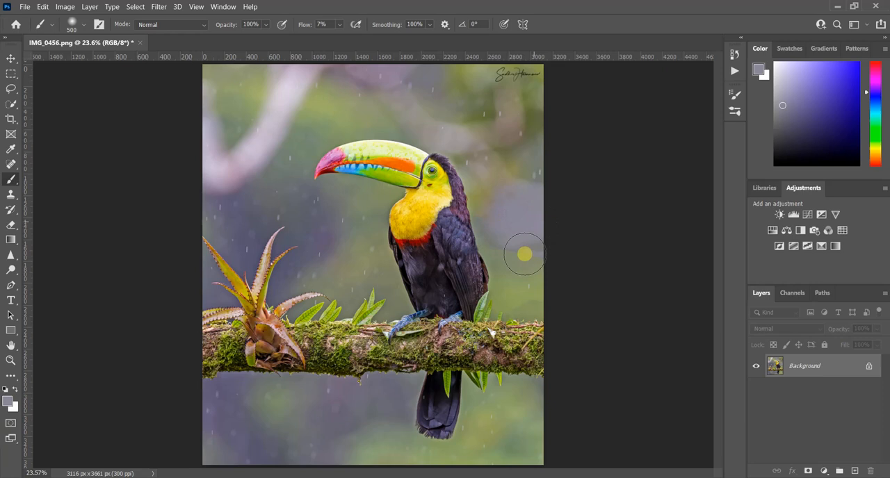
mouse_move(493, 192)
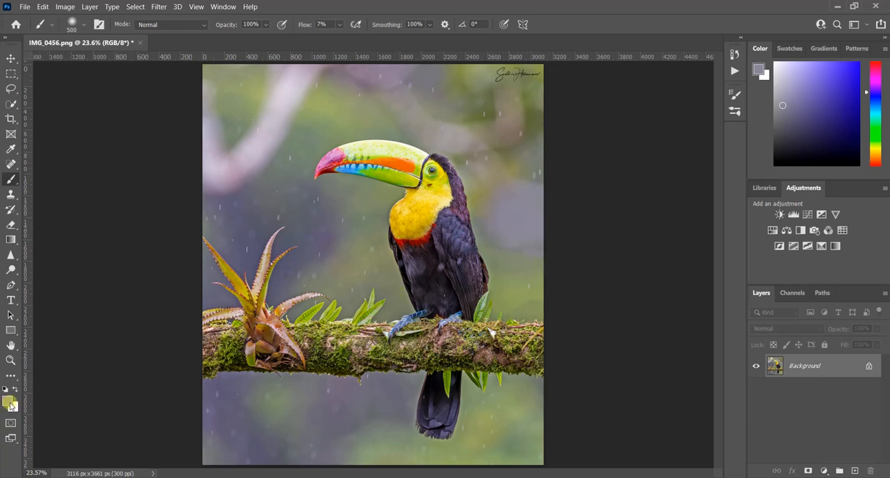
Confirm a greenish then a sampled lavender background tone as paint colour for smoothing.
click(8, 403)
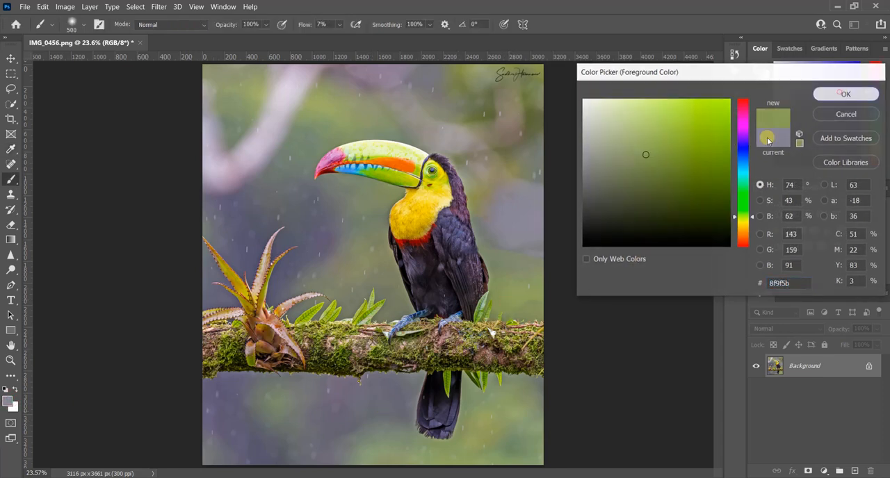
click(845, 95)
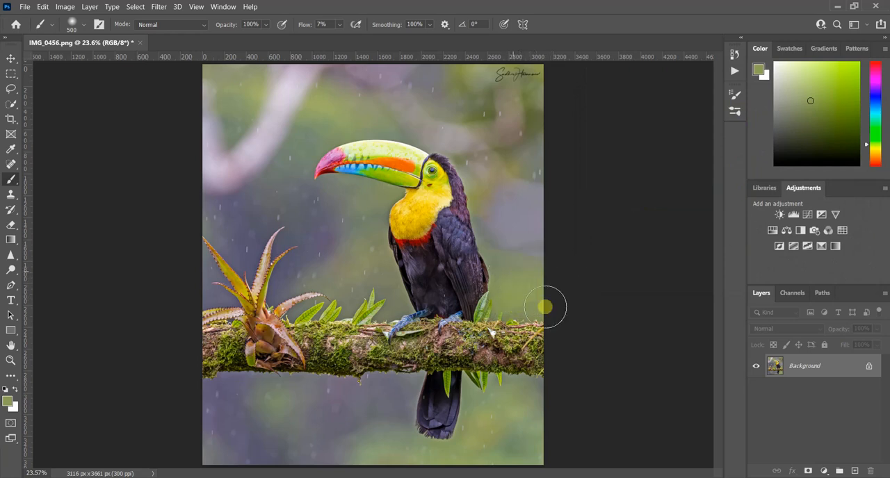
mouse_move(505, 258)
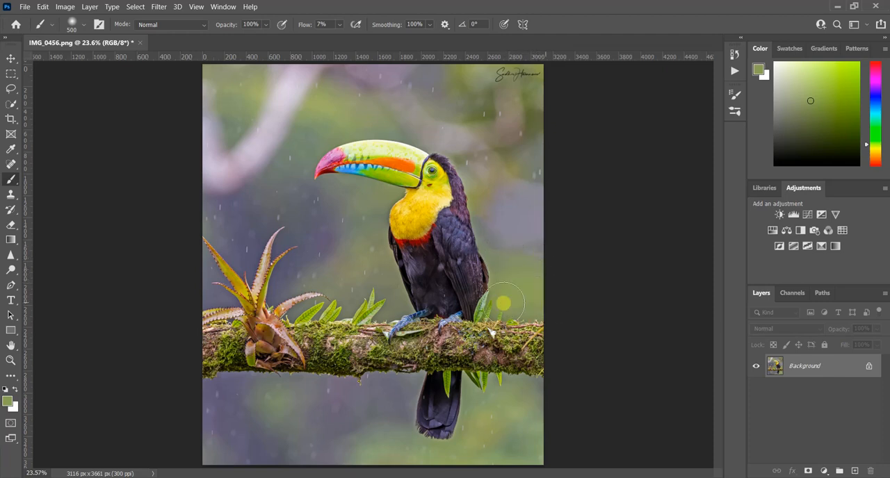
mouse_move(598, 279)
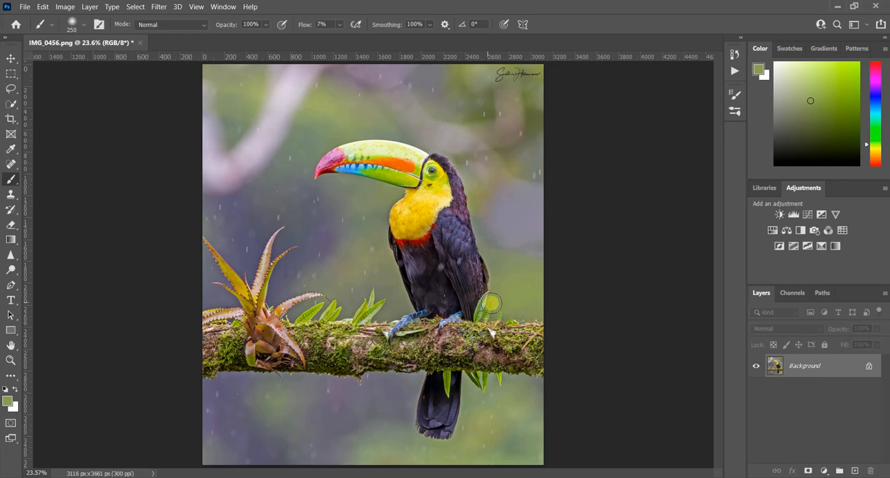
mouse_move(539, 313)
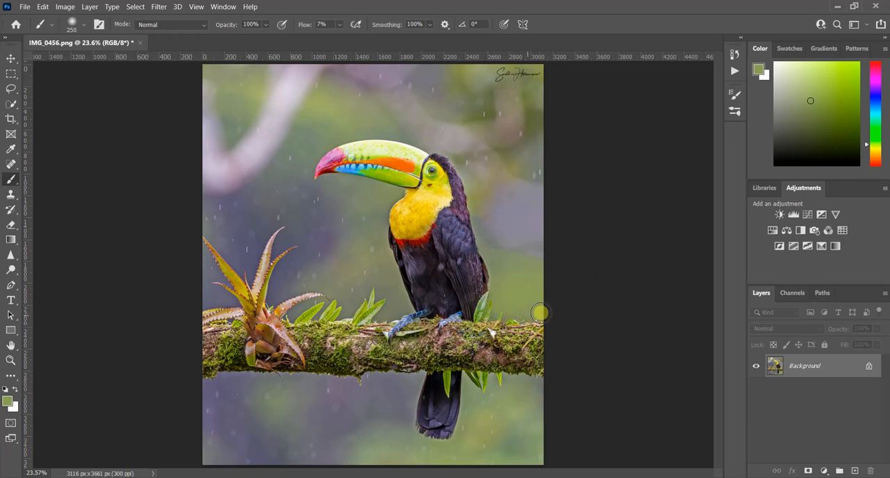
mouse_move(489, 233)
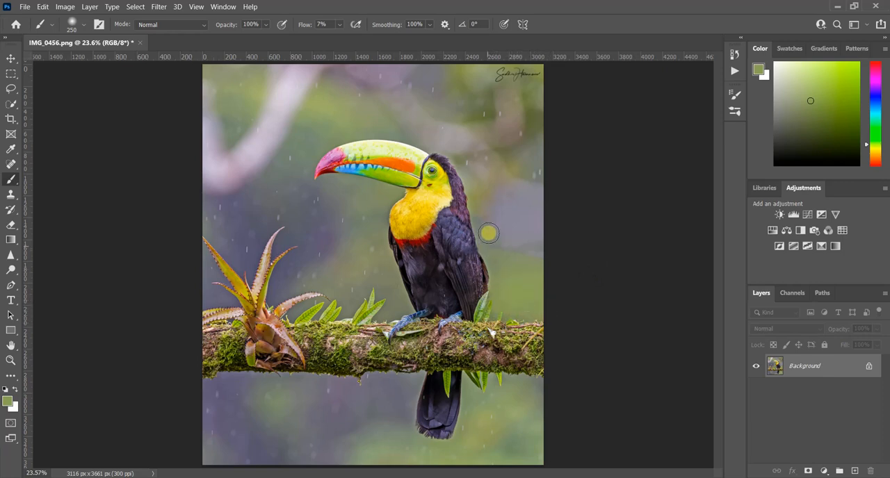
mouse_move(518, 264)
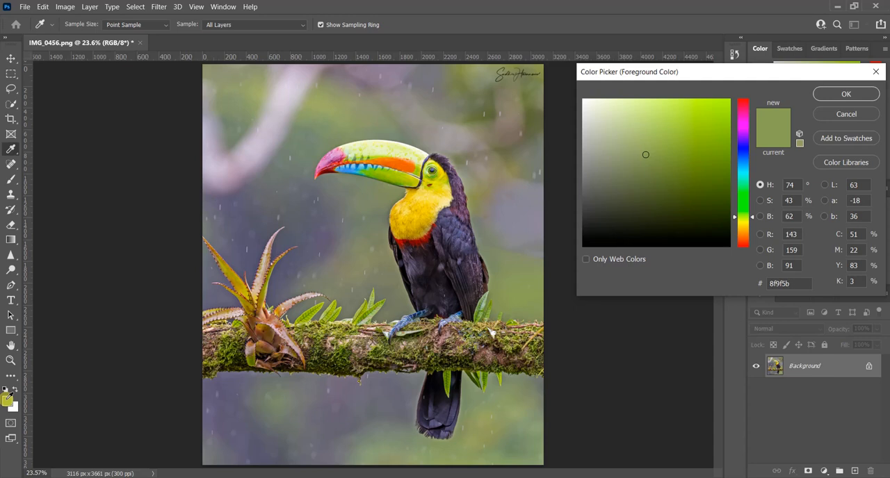
click(638, 208)
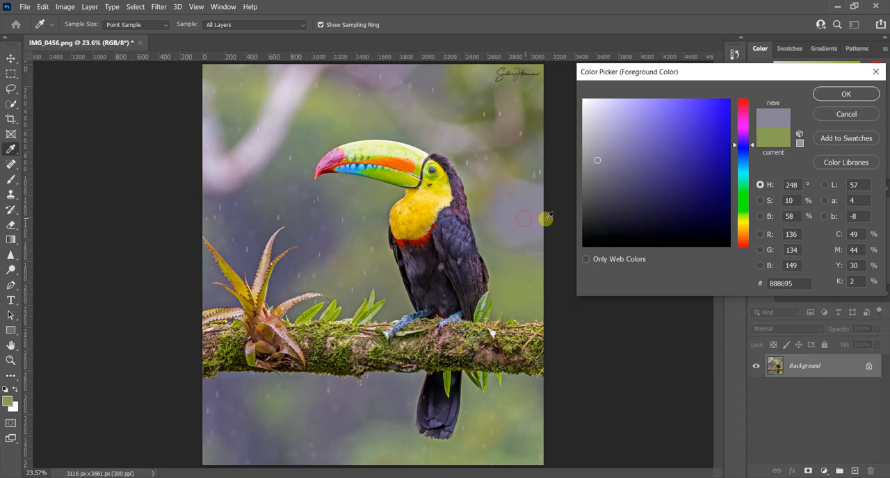
click(846, 94)
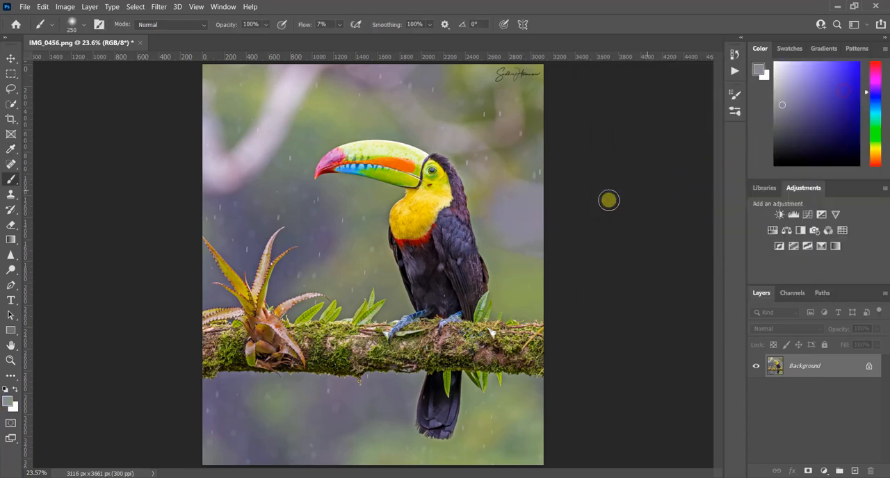
mouse_move(498, 222)
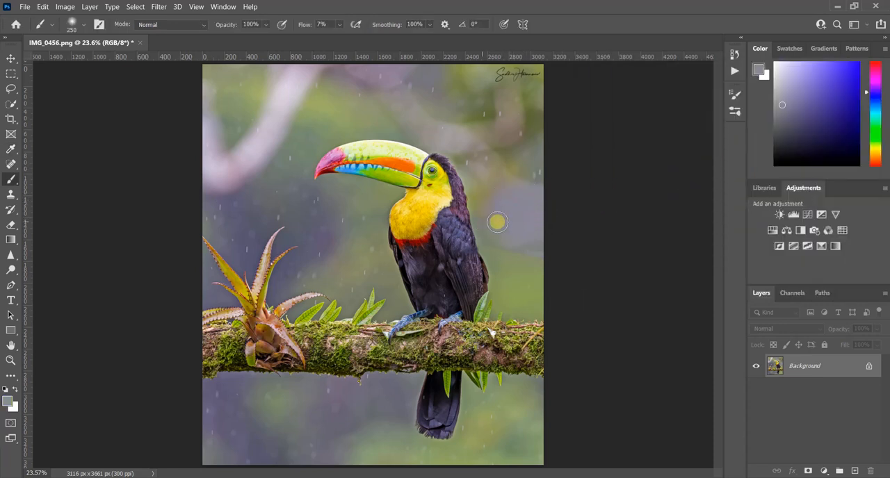
mouse_move(539, 248)
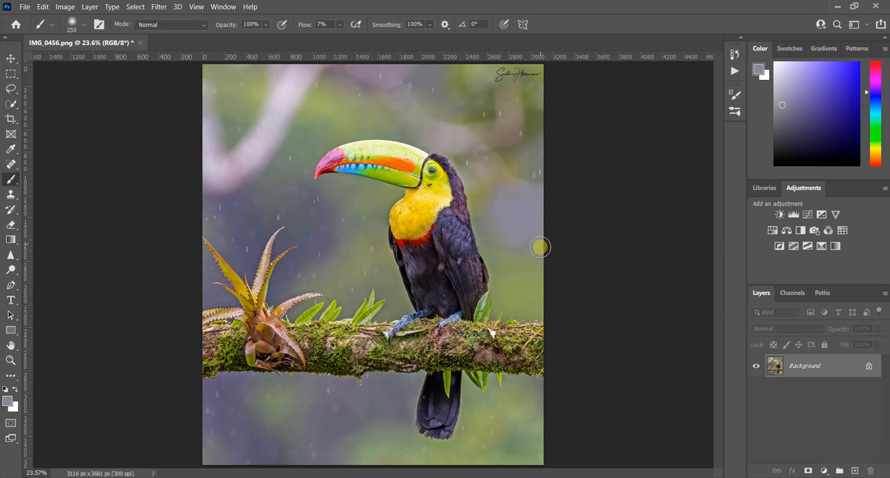
mouse_move(504, 206)
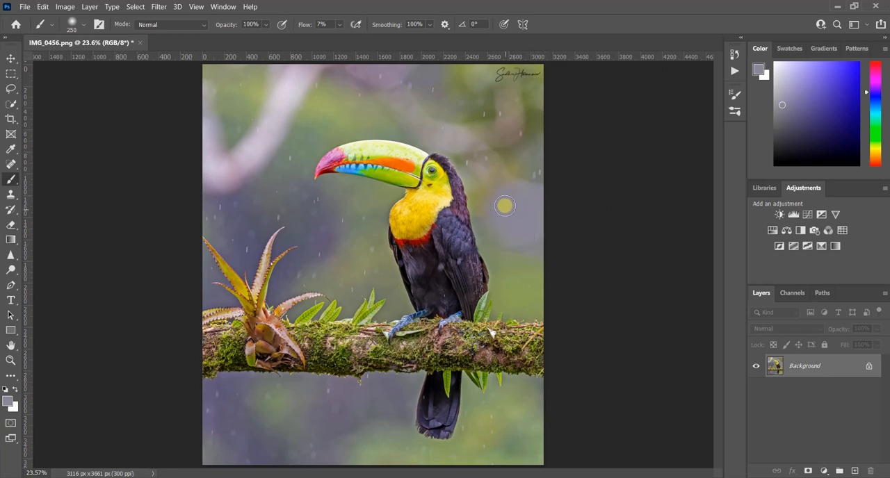
mouse_move(526, 254)
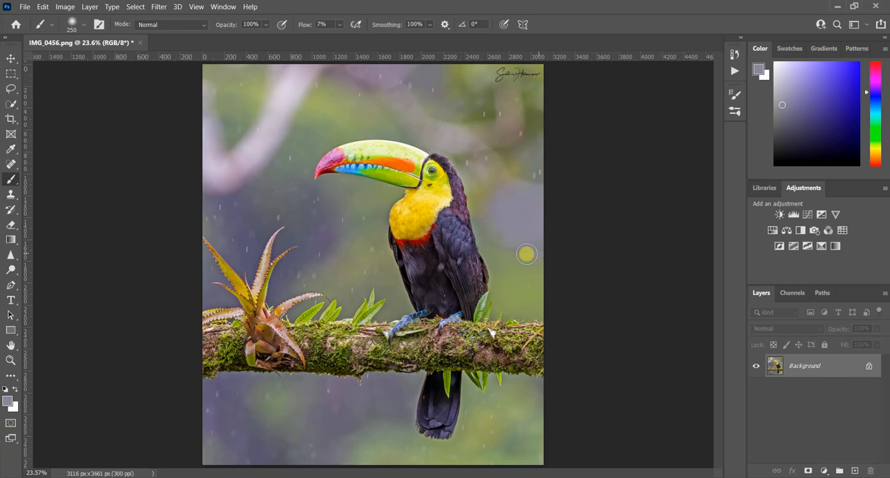
mouse_move(117, 424)
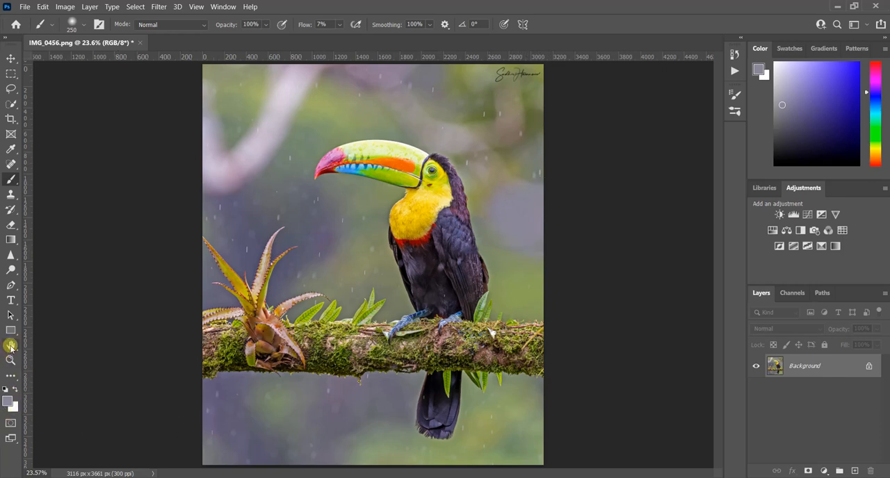
click(11, 346)
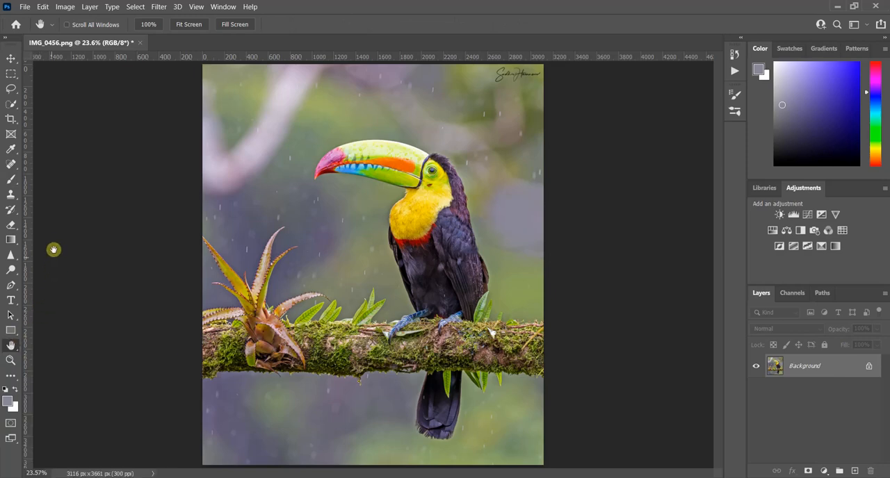
Open the signature PNG from recent files and switch to its document.
click(25, 6)
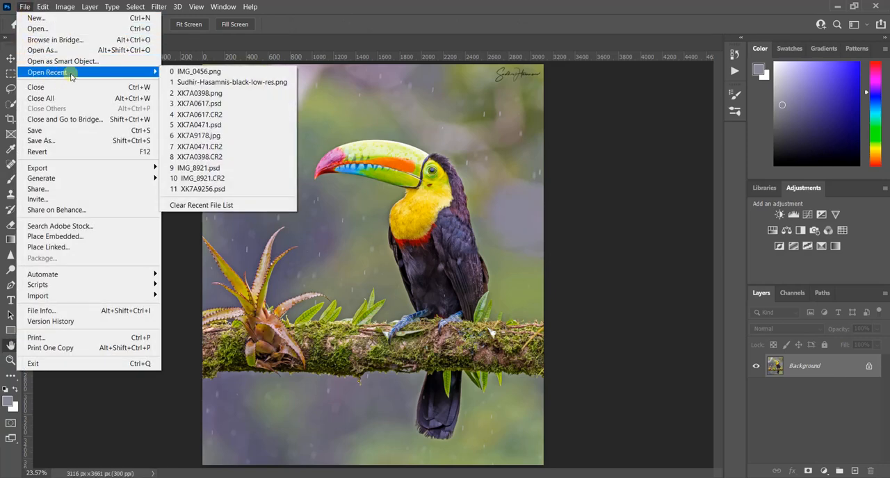
click(231, 82)
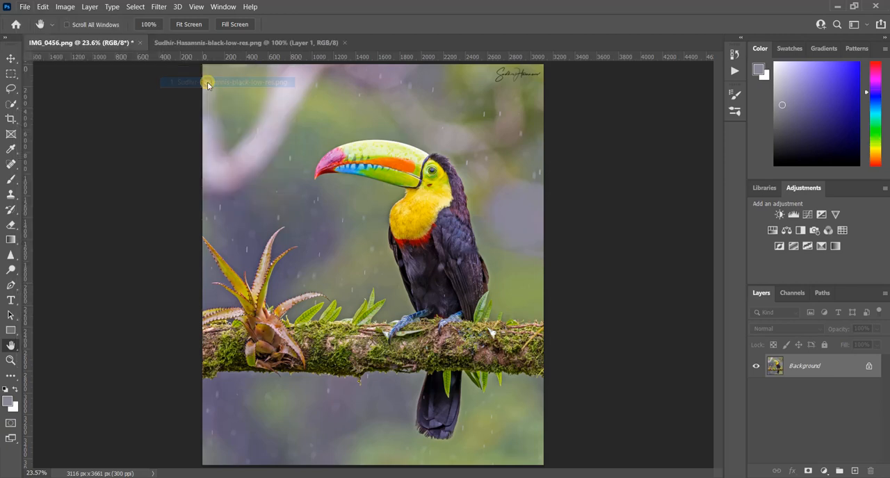
click(250, 42)
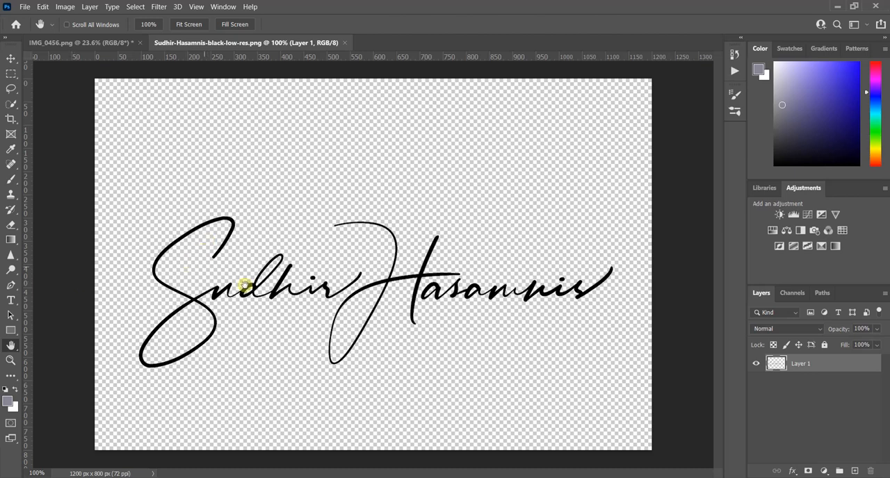
mouse_move(304, 202)
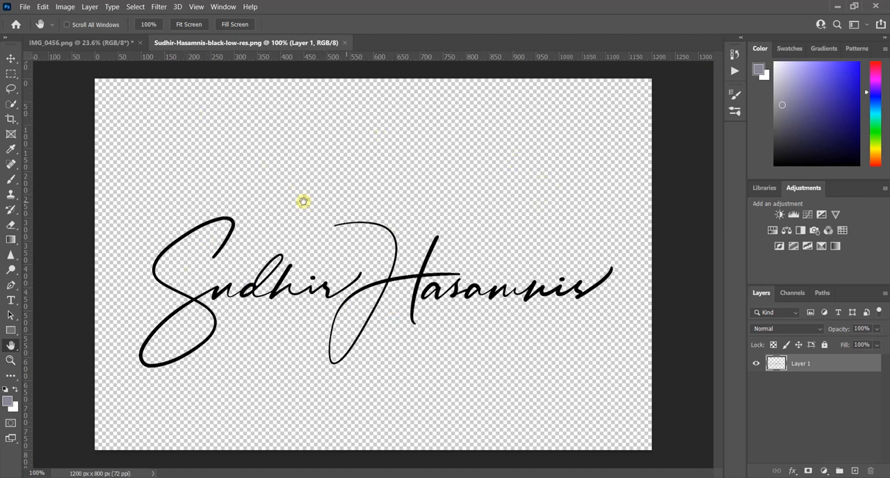
mouse_move(59, 189)
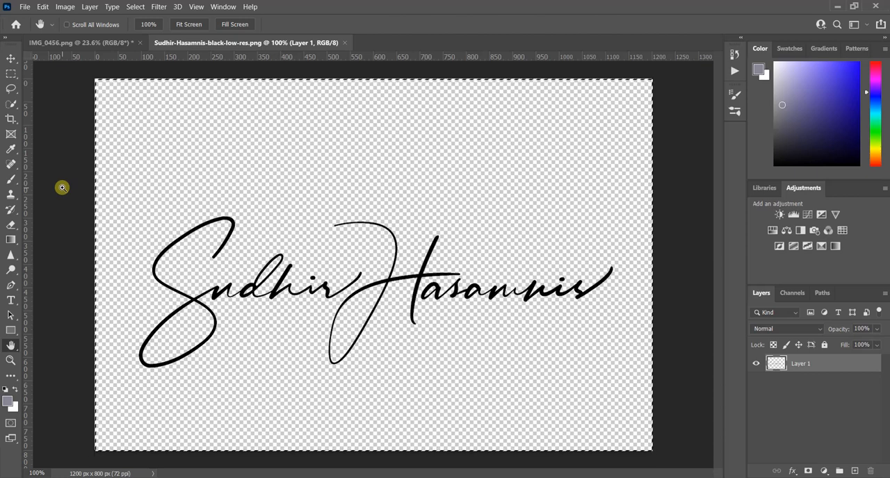
mouse_move(71, 209)
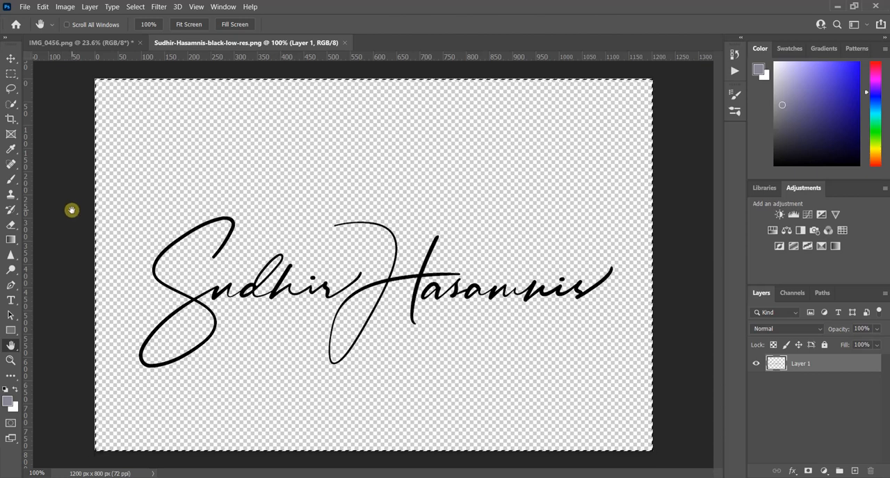
Return to the toucan photo and content-aware fill over the marquee-selected old signature.
click(82, 45)
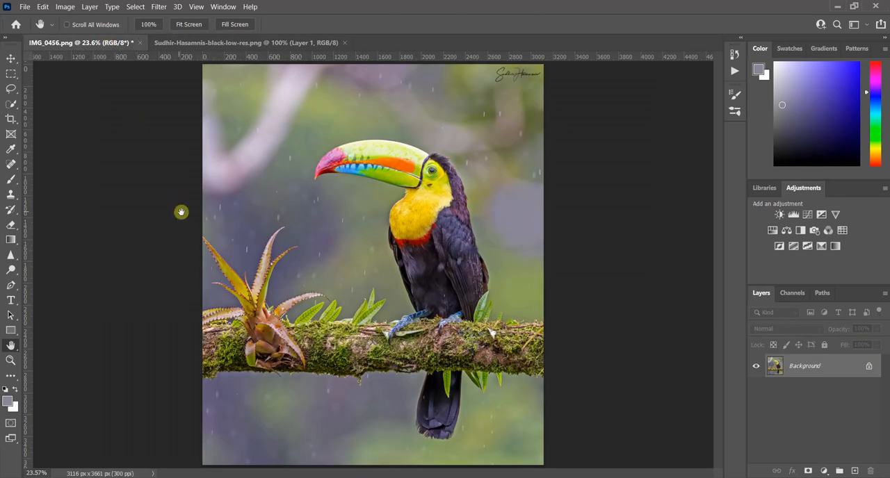
mouse_move(663, 193)
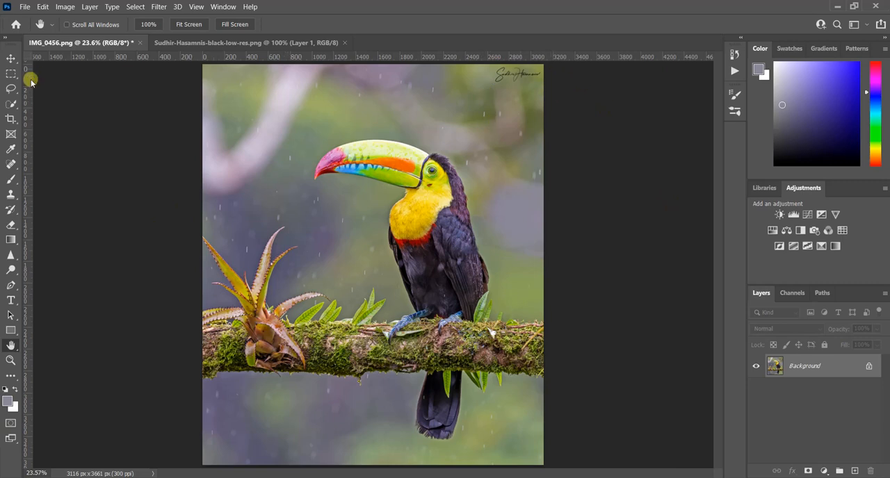
click(8, 74)
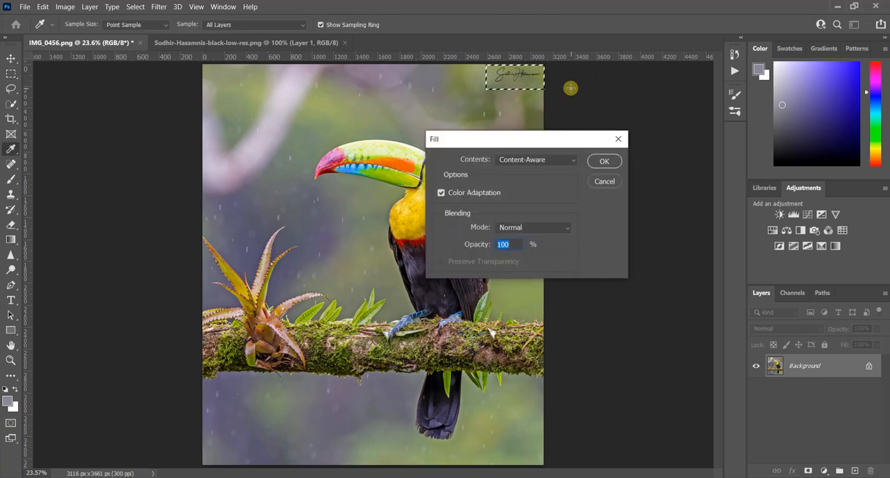
click(604, 161)
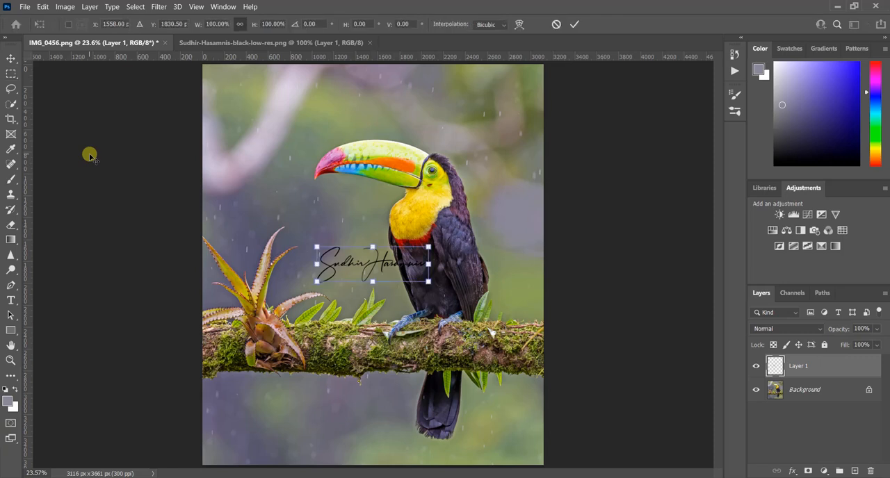
mouse_move(337, 270)
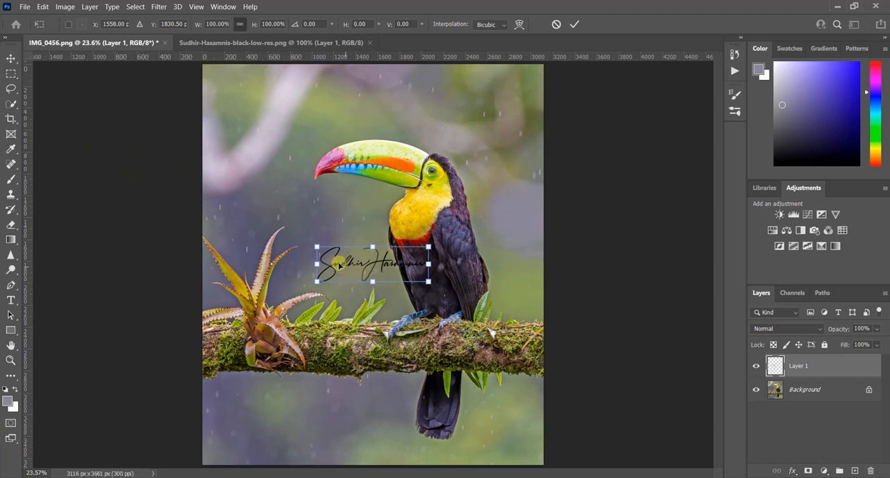
Move the signature to the photo's top right and enlarge it to fill the corner.
drag(372, 264, 470, 96)
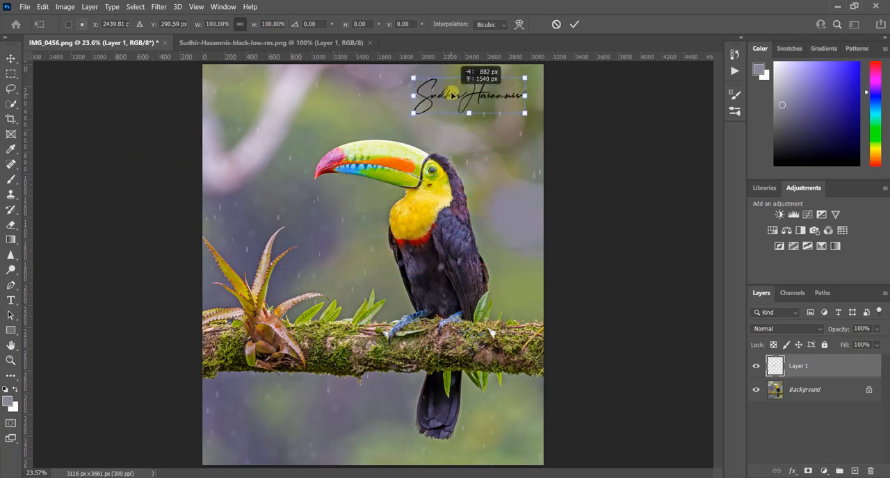
drag(468, 94, 487, 82)
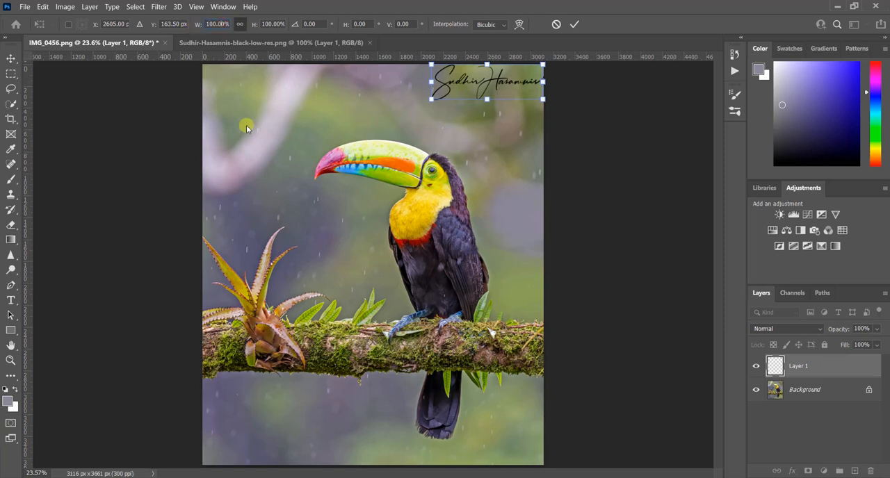
mouse_move(265, 167)
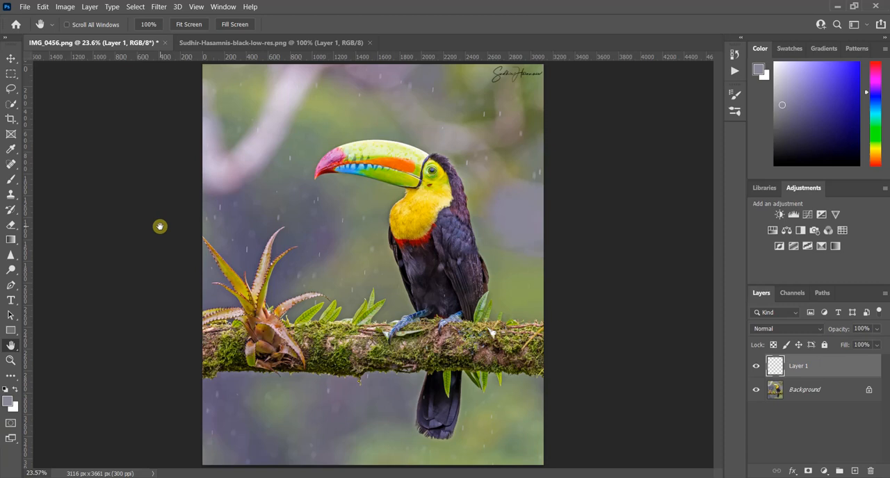
mouse_move(234, 245)
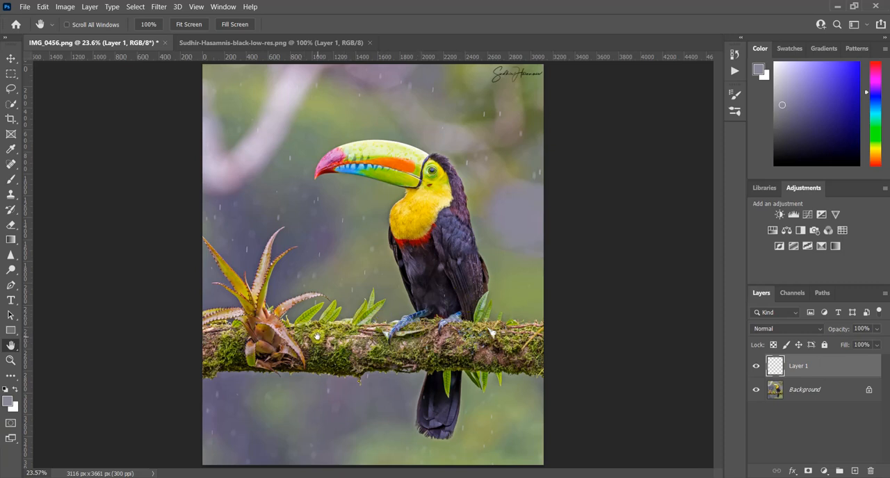
mouse_move(515, 291)
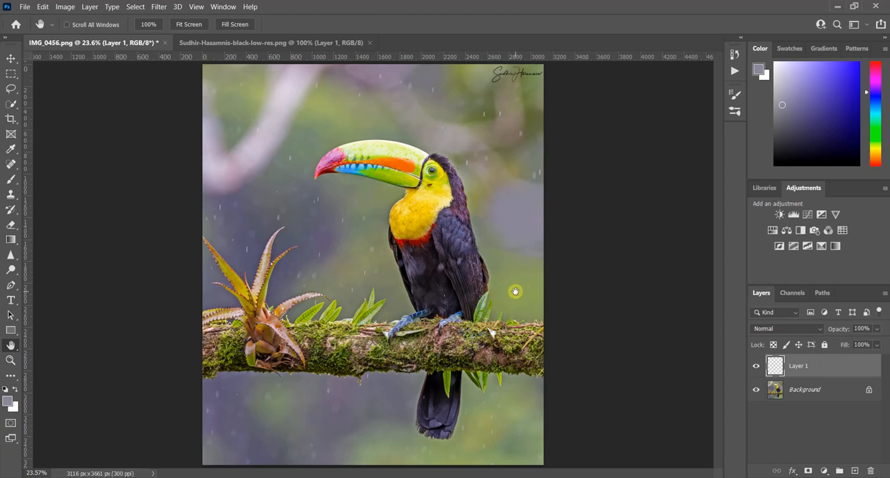
mouse_move(548, 202)
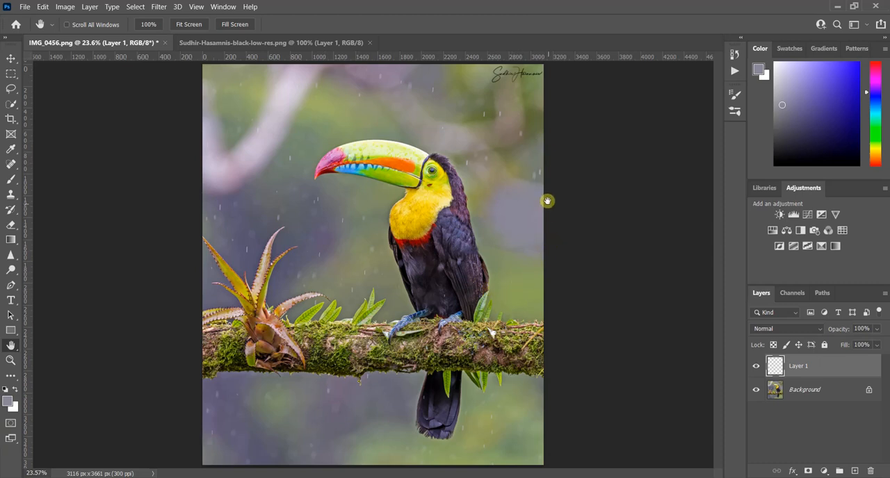
mouse_move(513, 57)
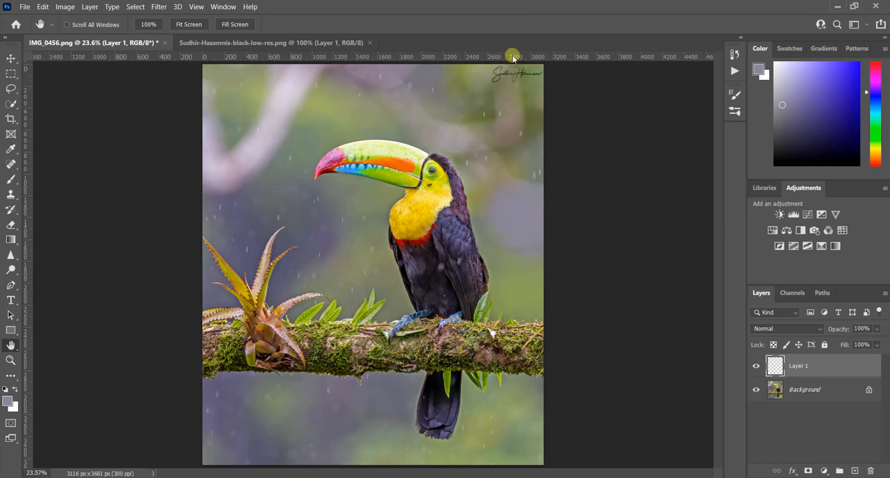
mouse_move(580, 261)
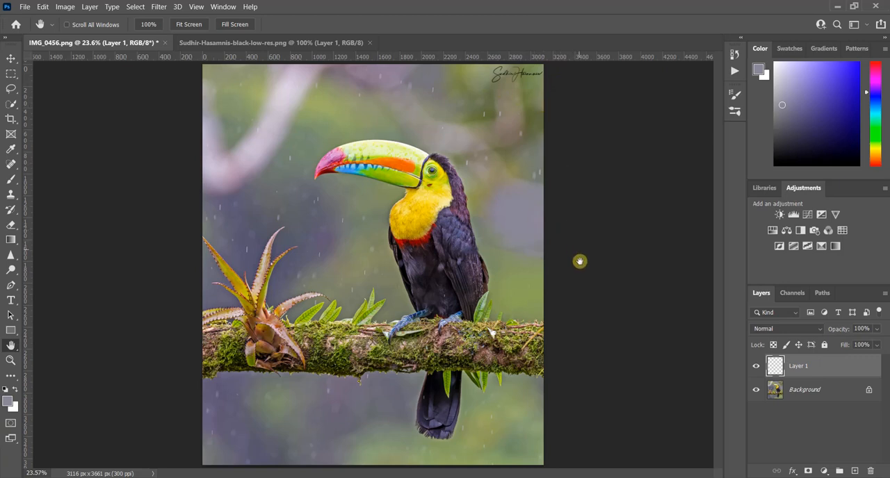
mouse_move(576, 276)
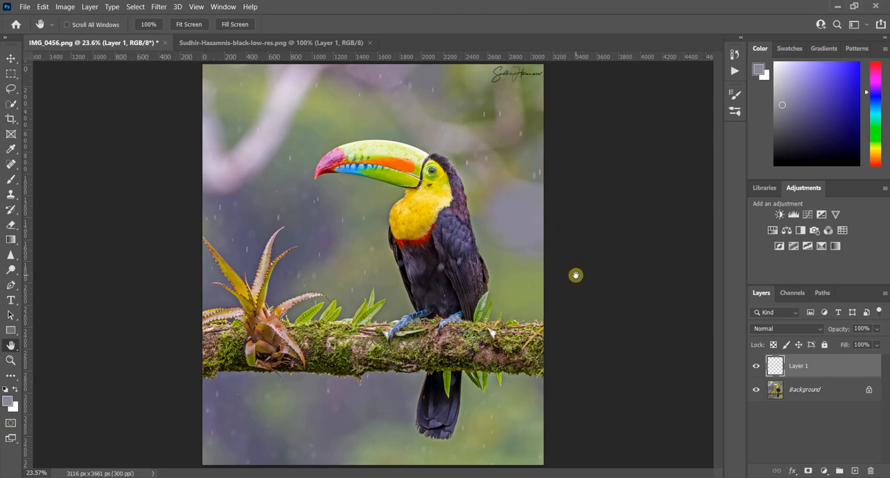
mouse_move(494, 239)
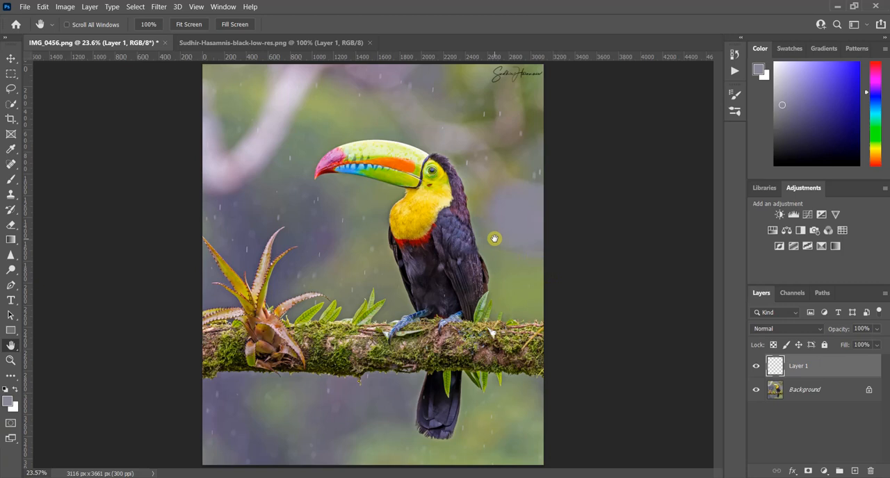
mouse_move(527, 90)
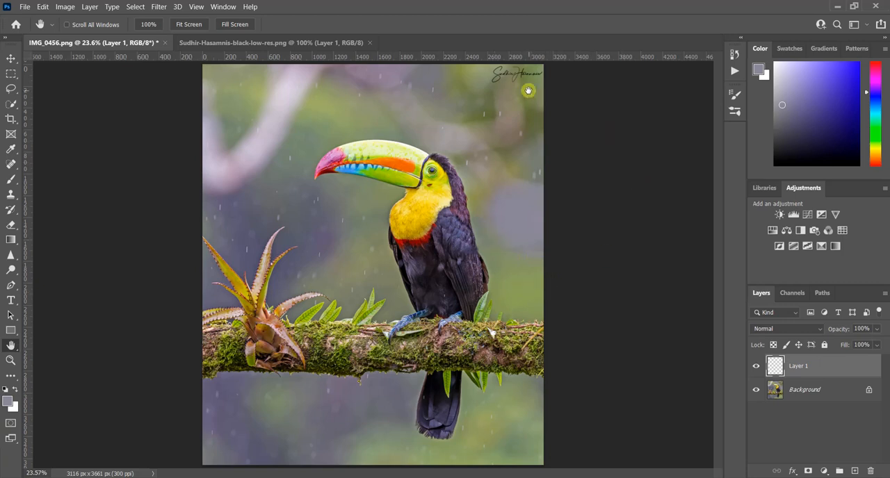
mouse_move(536, 144)
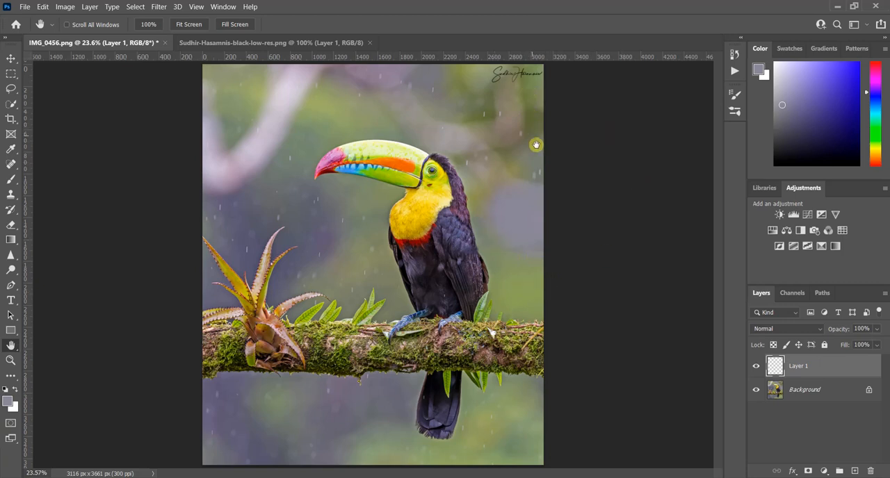
mouse_move(582, 246)
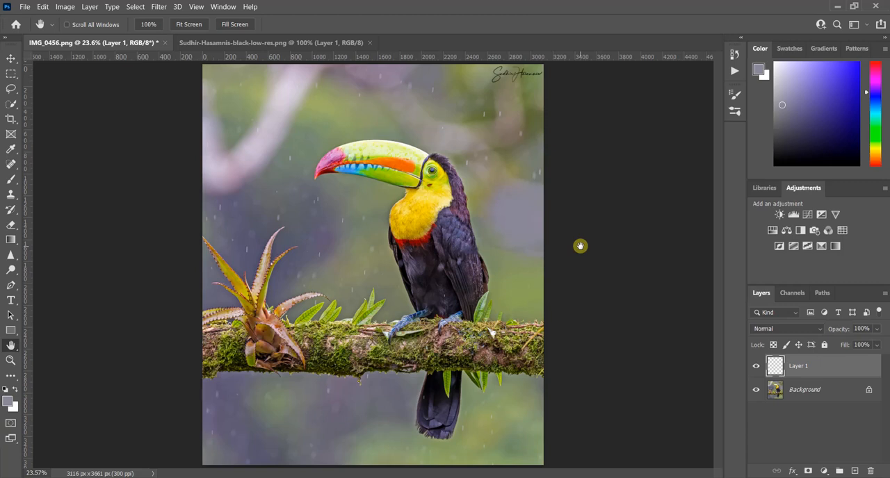